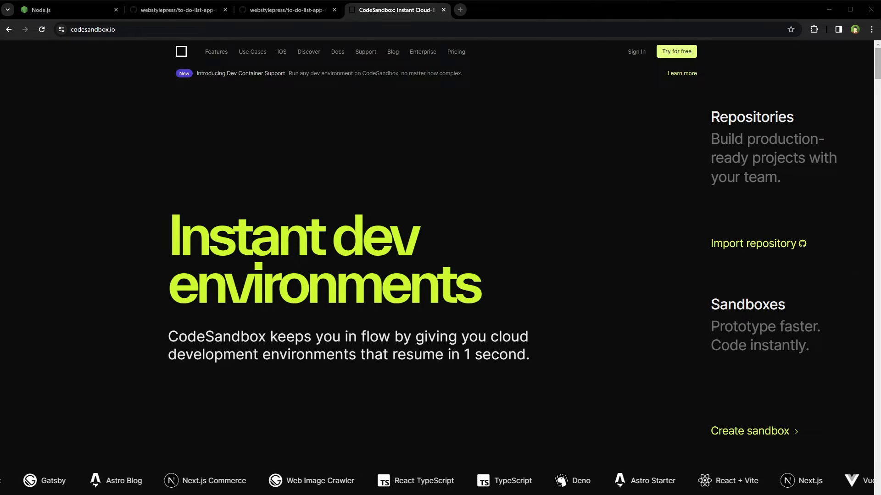
# Sign in to CodeSandbox using the GitHub account
pyautogui.click(460, 10)
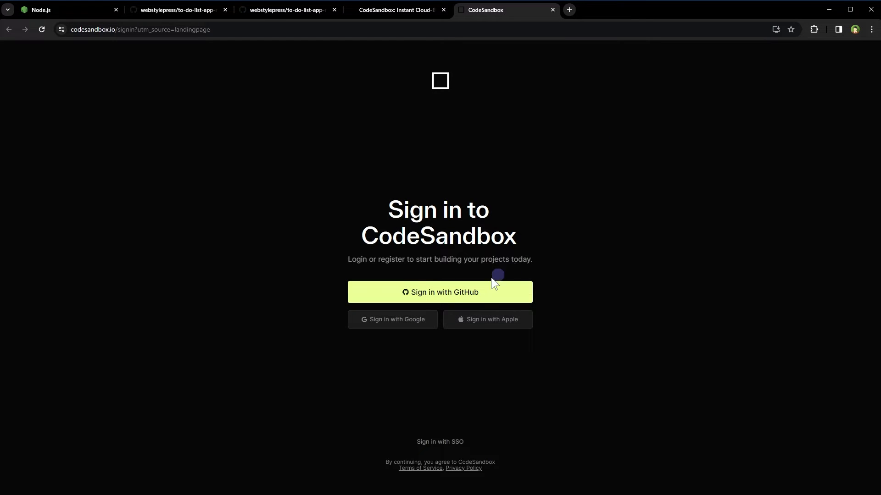
pyautogui.click(440, 292)
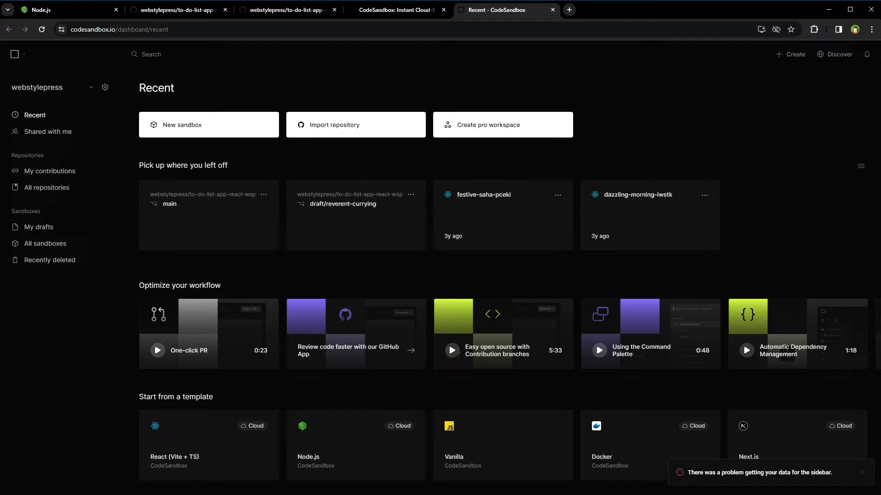
pyautogui.moveTo(238, 126)
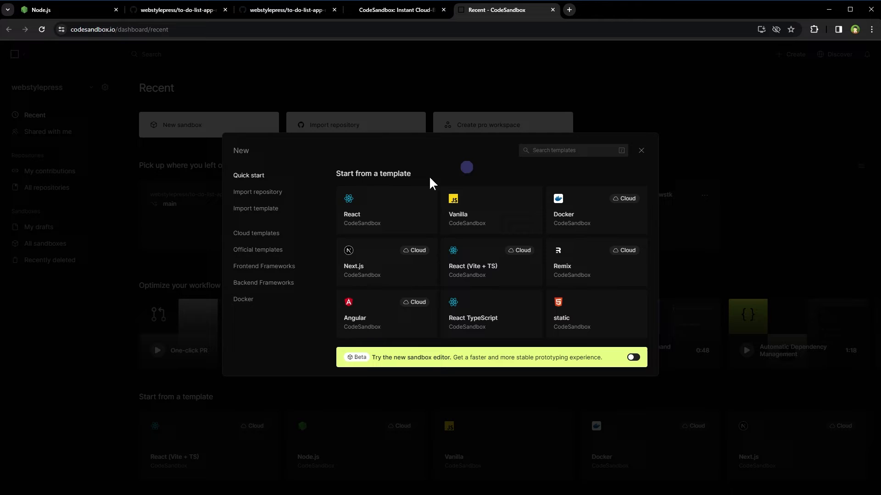
pyautogui.click(258, 191)
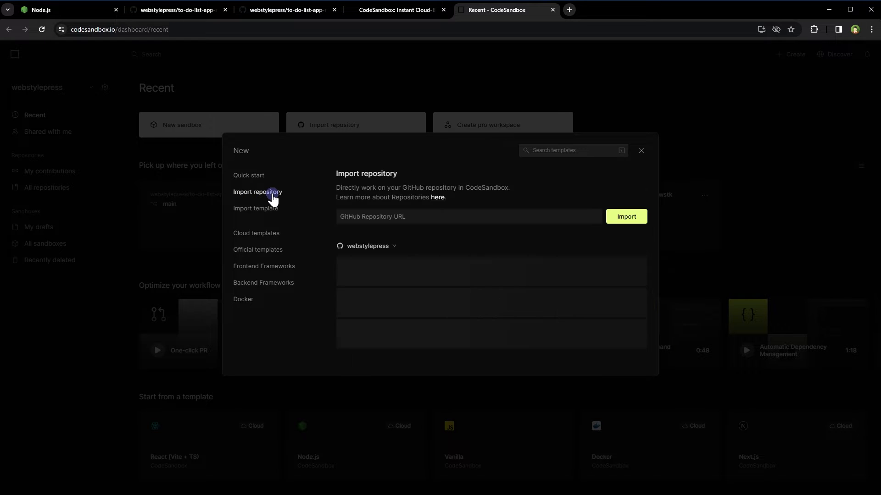
pyautogui.click(466, 216)
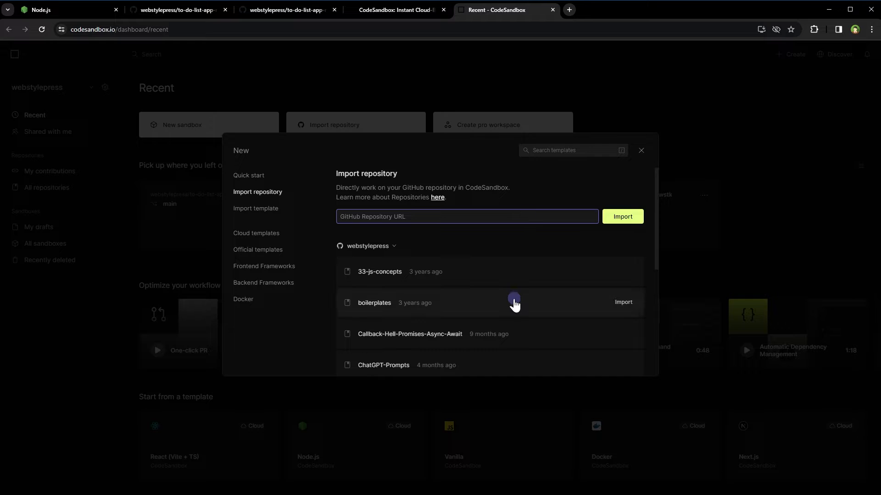
pyautogui.scroll(-3)
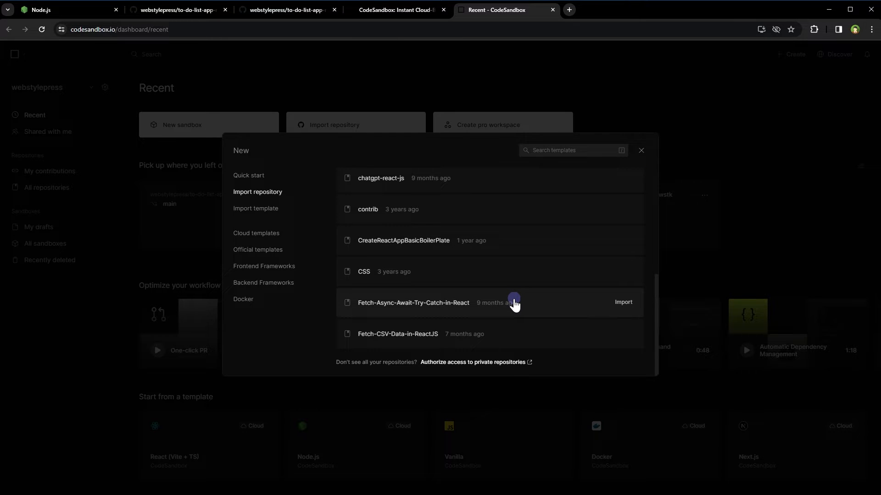
pyautogui.click(286, 9)
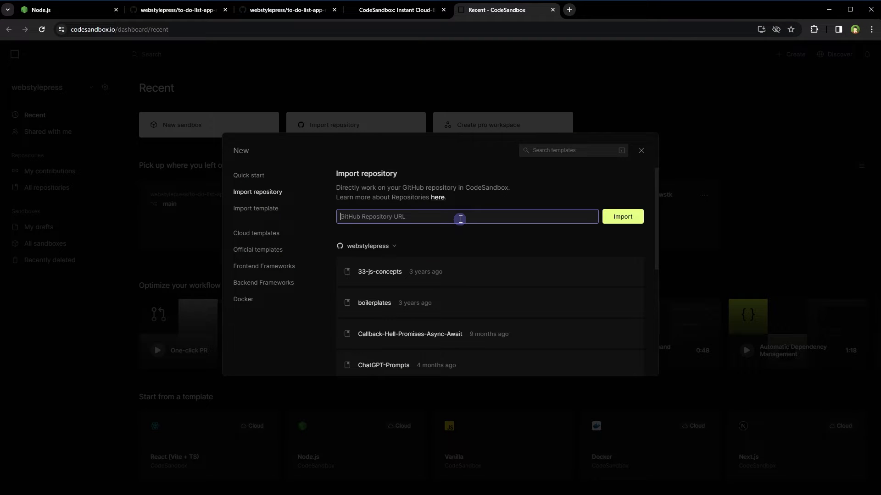
pyautogui.write('https://github.com/webstylepress/to-do-list-app-react-wsp')
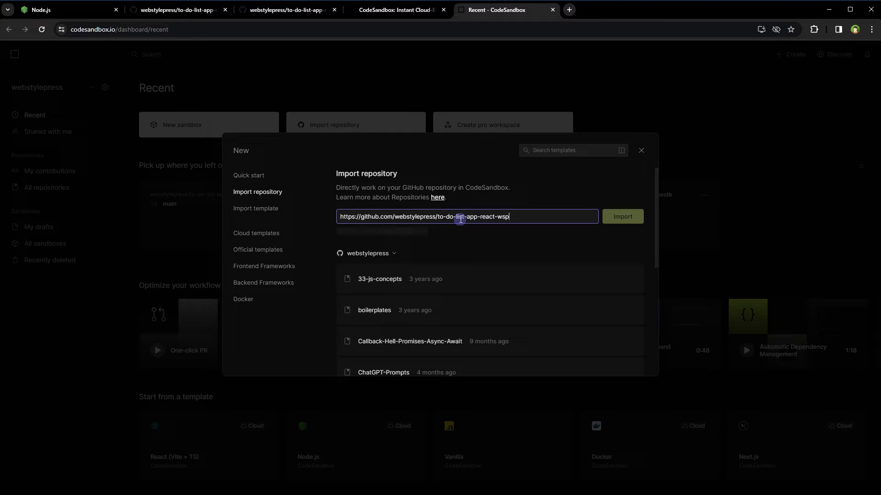
pyautogui.click(621, 216)
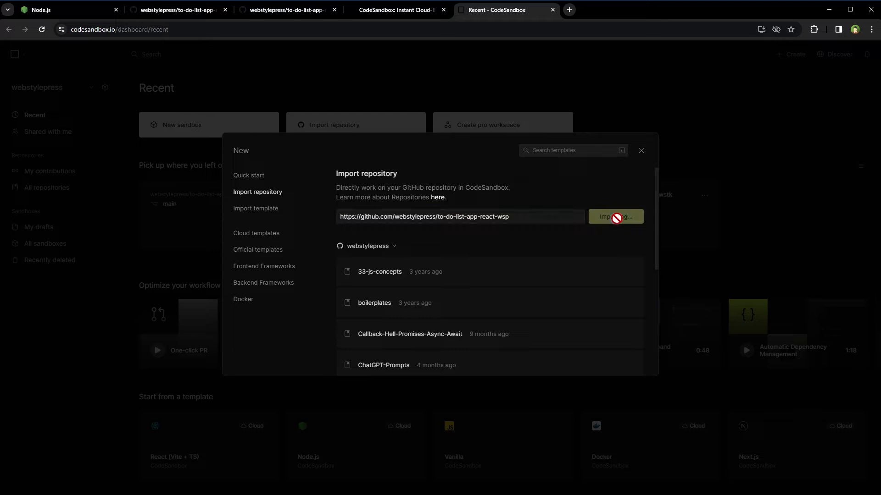
pyautogui.click(614, 217)
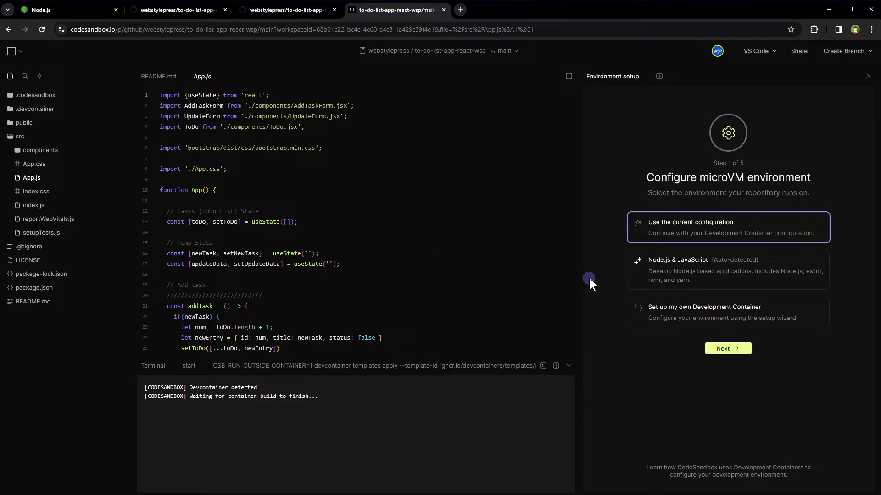
pyautogui.moveTo(622, 282)
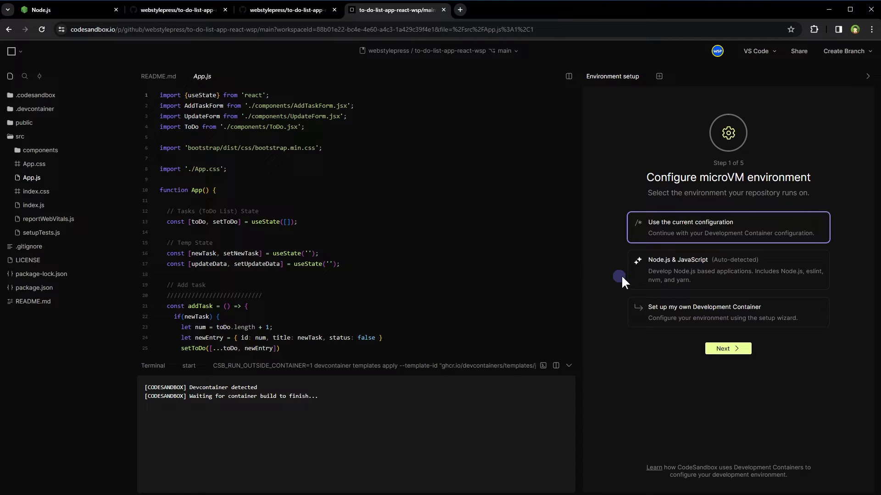
# Choose the Node.js & JavaScript environment with run command npm start, skipping variables, and apply
pyautogui.click(727, 269)
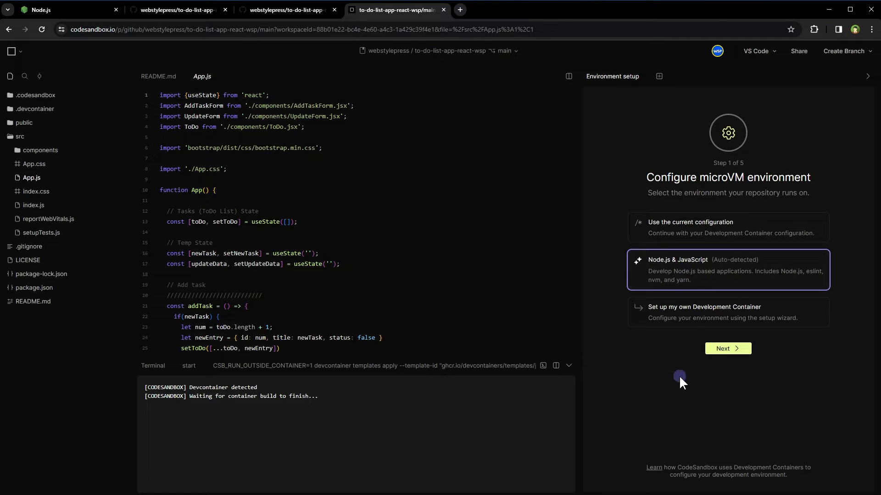
pyautogui.click(728, 348)
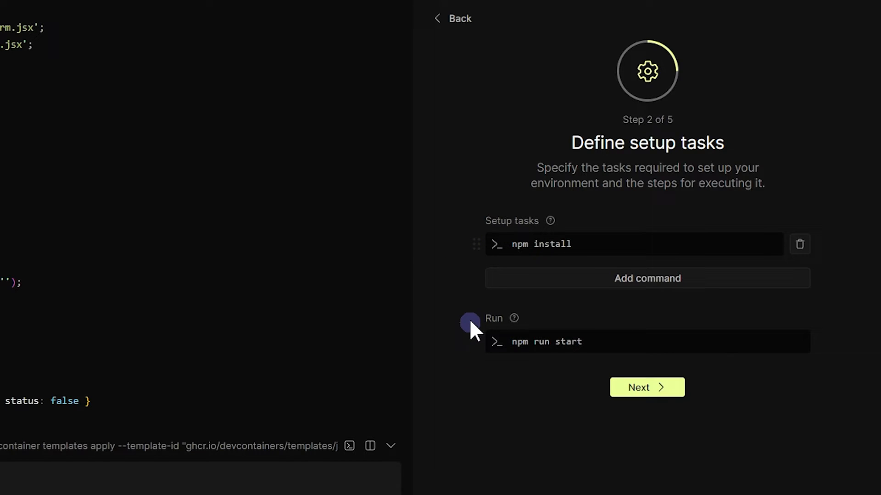
pyautogui.click(631, 342)
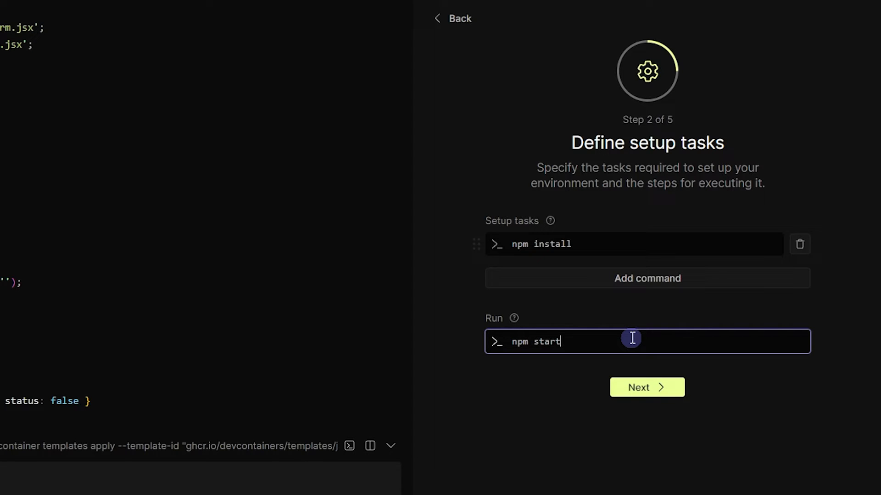
pyautogui.click(646, 387)
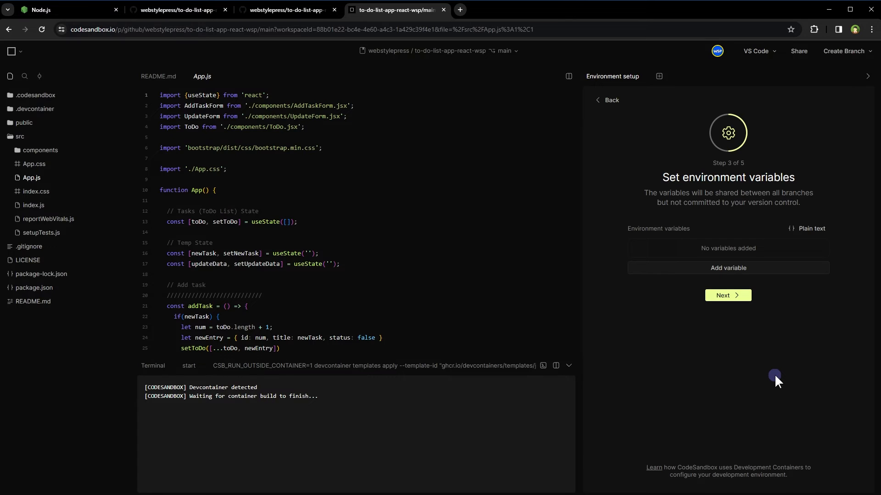
pyautogui.click(726, 295)
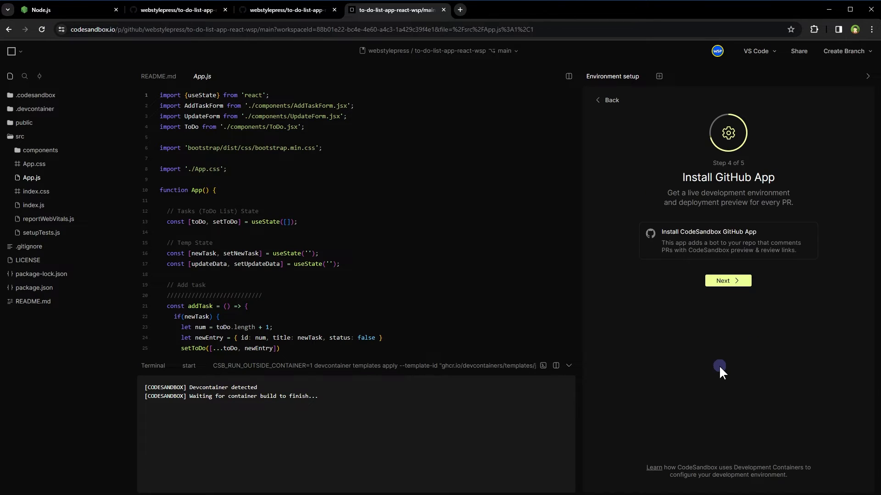
pyautogui.click(728, 281)
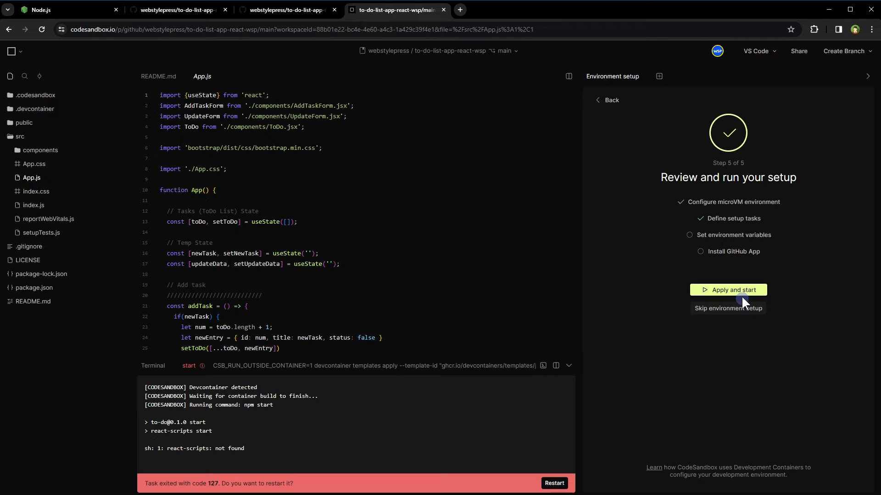
pyautogui.click(728, 290)
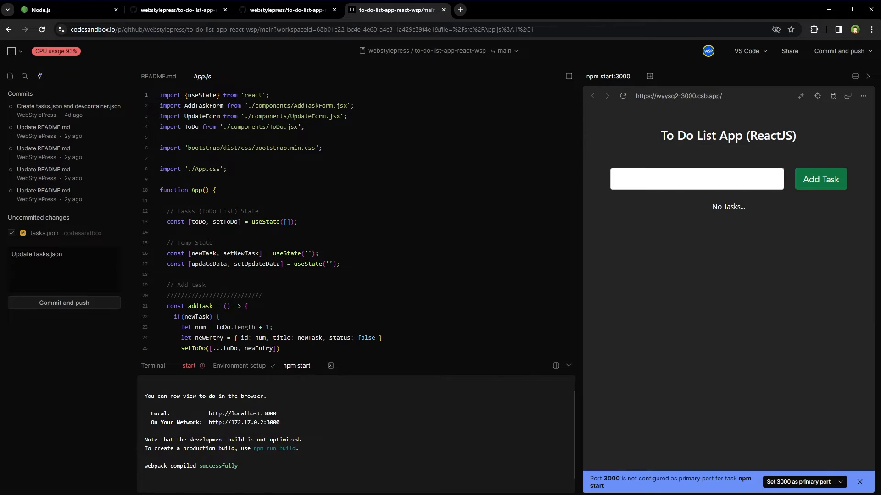
# Add the task 'Exercise Daily' and toggle it completed and back
pyautogui.click(696, 178)
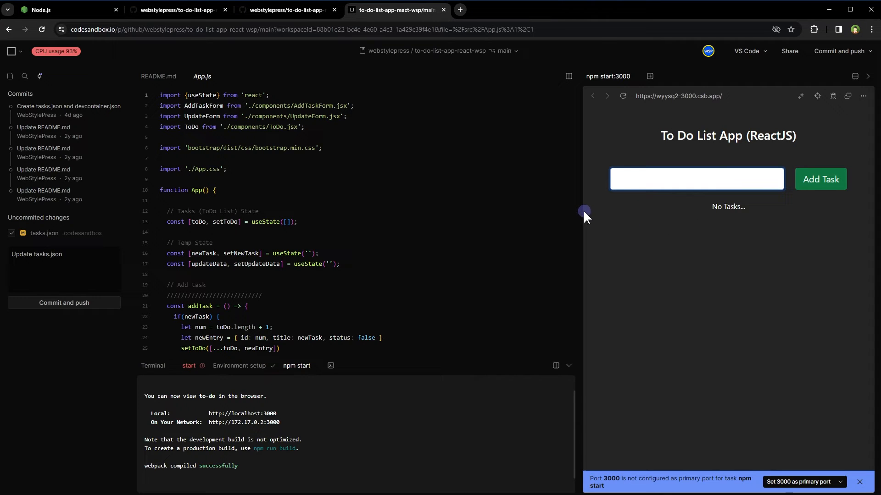
pyautogui.click(697, 179)
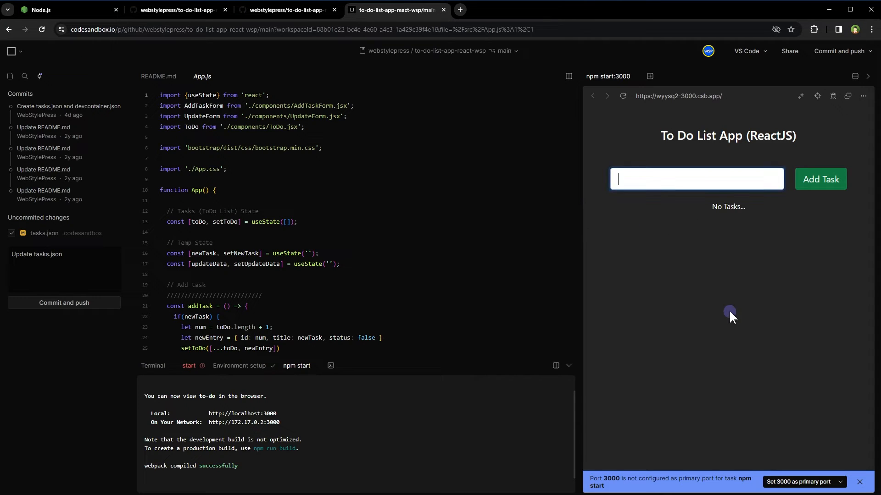
pyautogui.write('Exercise Dail')
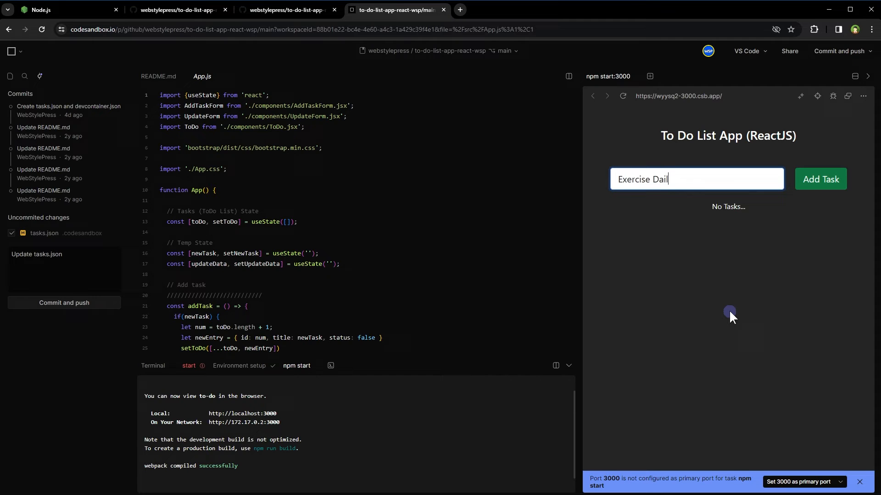
pyautogui.click(821, 178)
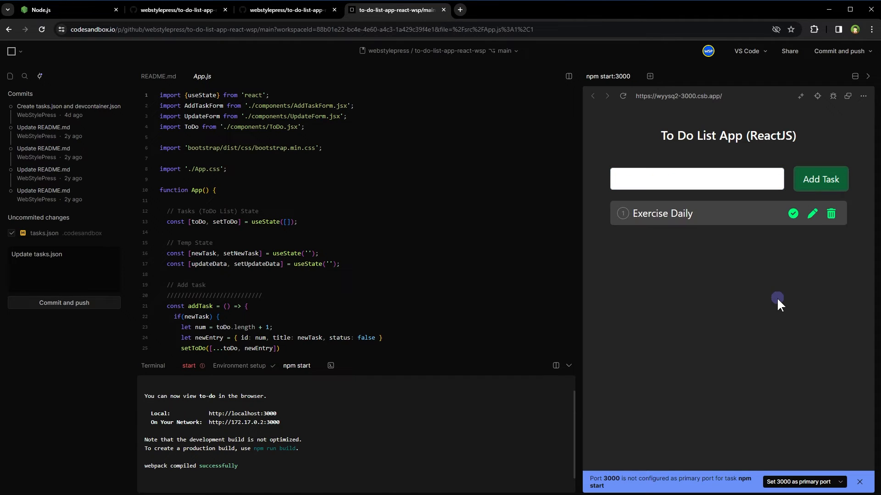
pyautogui.click(793, 213)
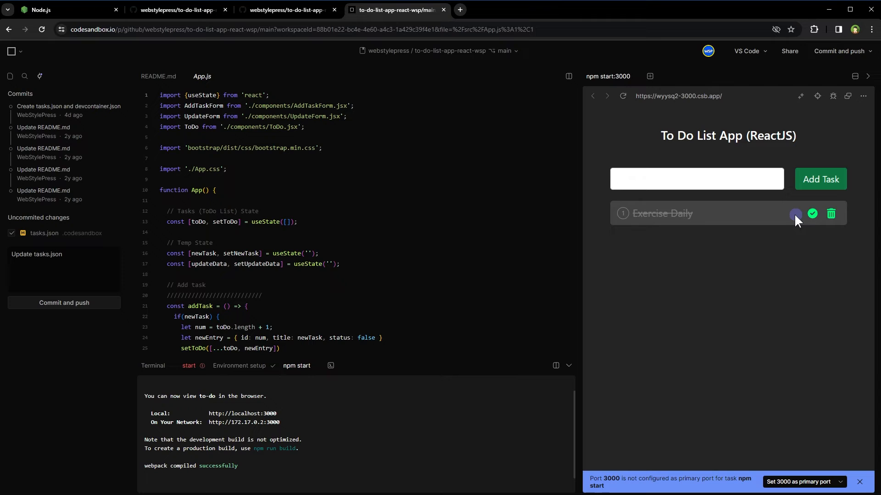
pyautogui.click(792, 214)
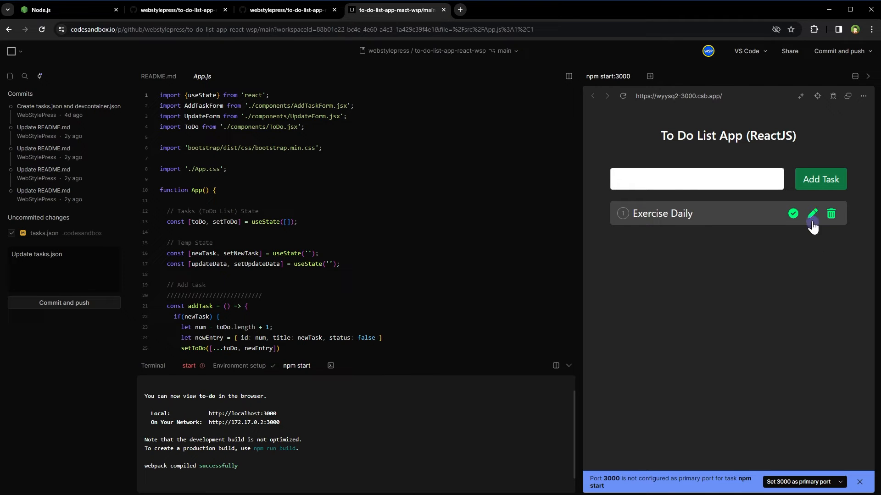
# Rename the task to 'Exercise' and add a second task 'Eat Healthy'
pyautogui.click(813, 215)
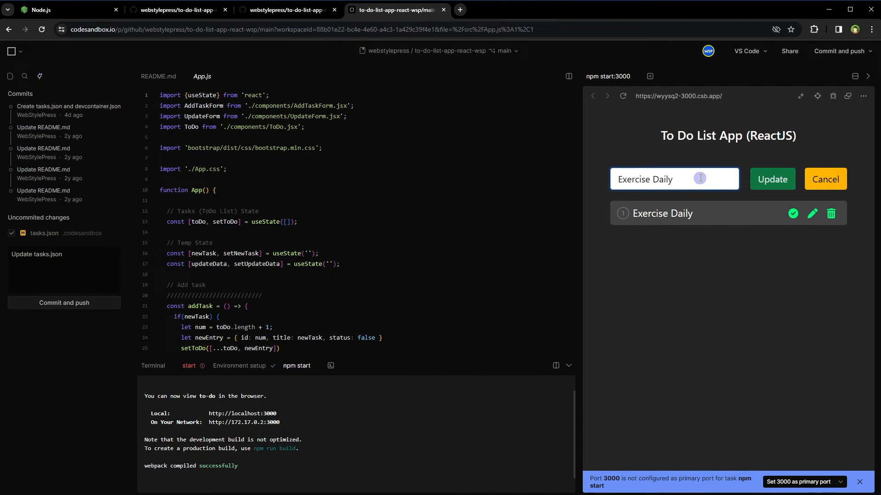
pyautogui.press('Backspace')
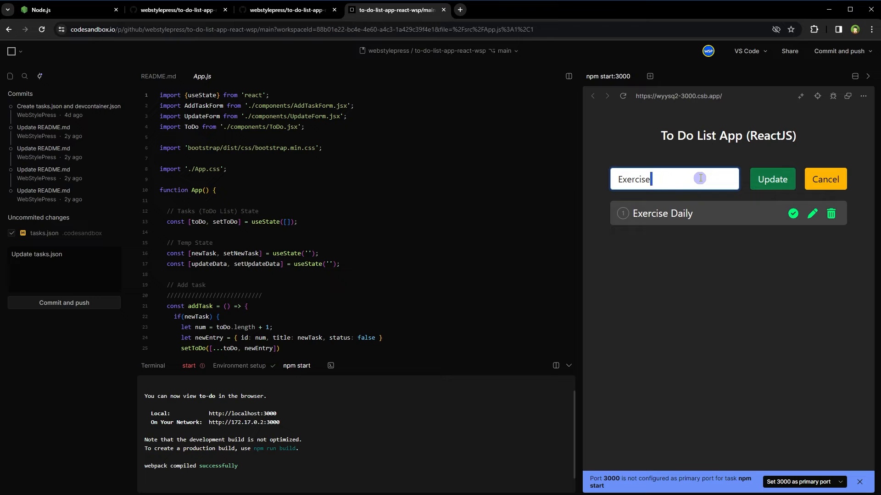
pyautogui.click(771, 178)
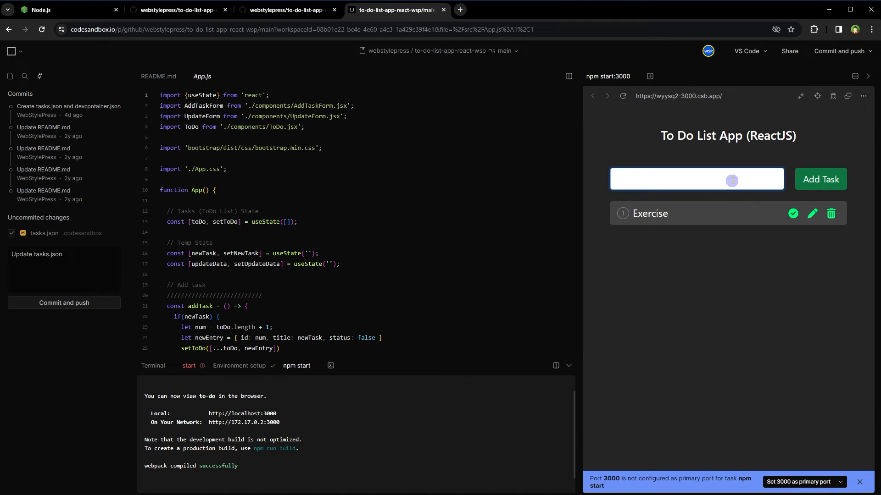
pyautogui.write('Eat Heal')
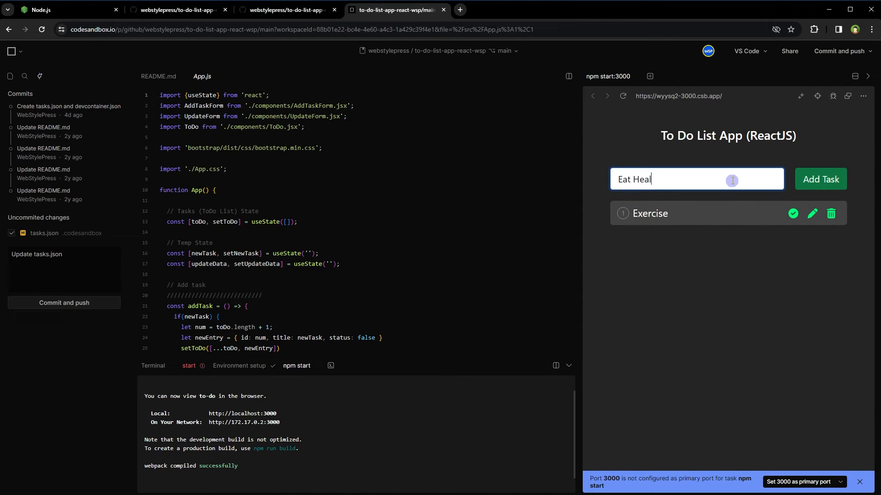
pyautogui.write('thy')
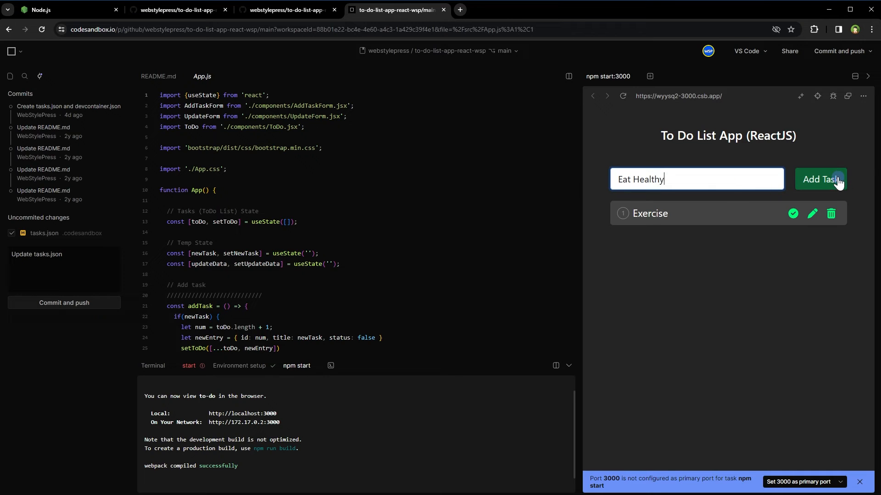
pyautogui.click(820, 179)
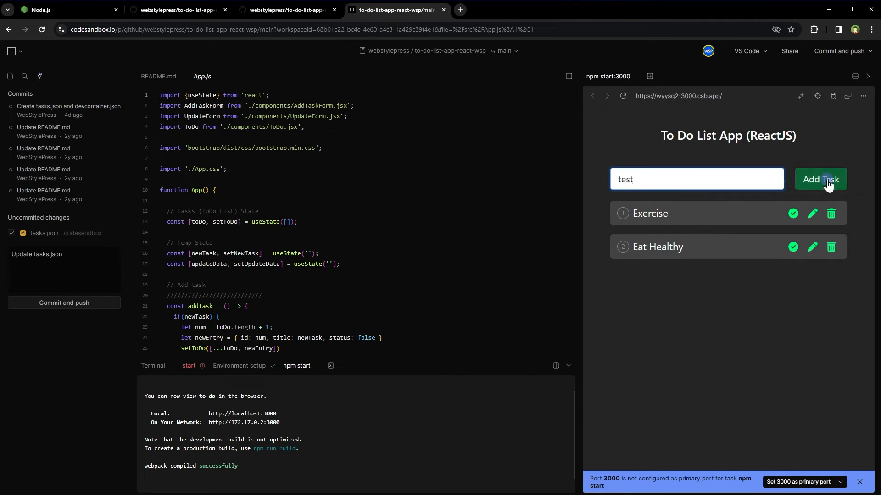
pyautogui.click(820, 178)
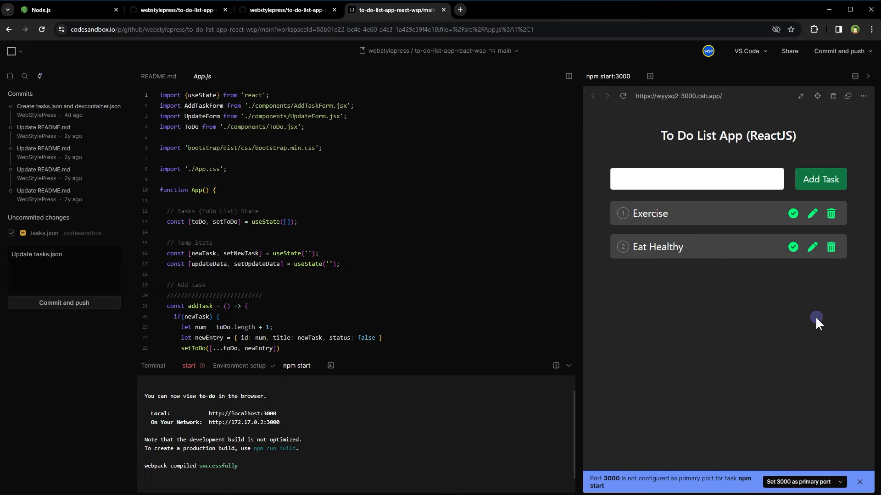
pyautogui.click(10, 76)
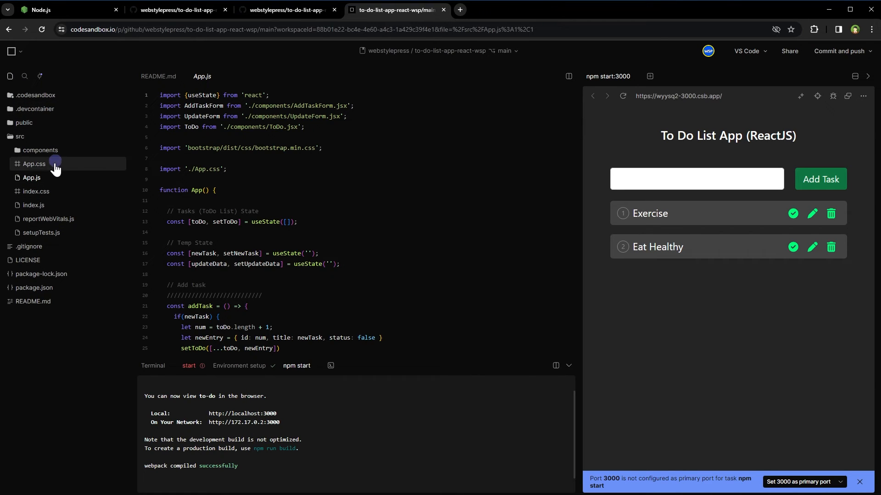
# Open src/components/ToDo.jsx and show the branch's Share permissions panel
pyautogui.click(40, 150)
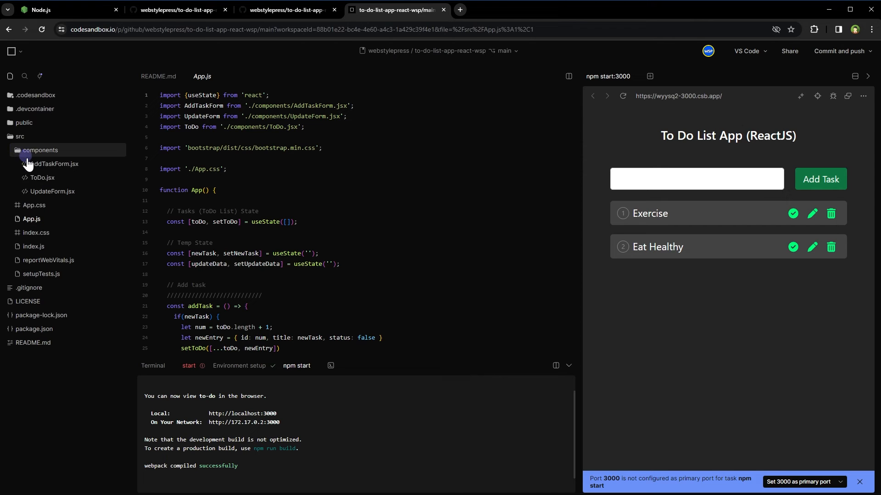
pyautogui.click(43, 178)
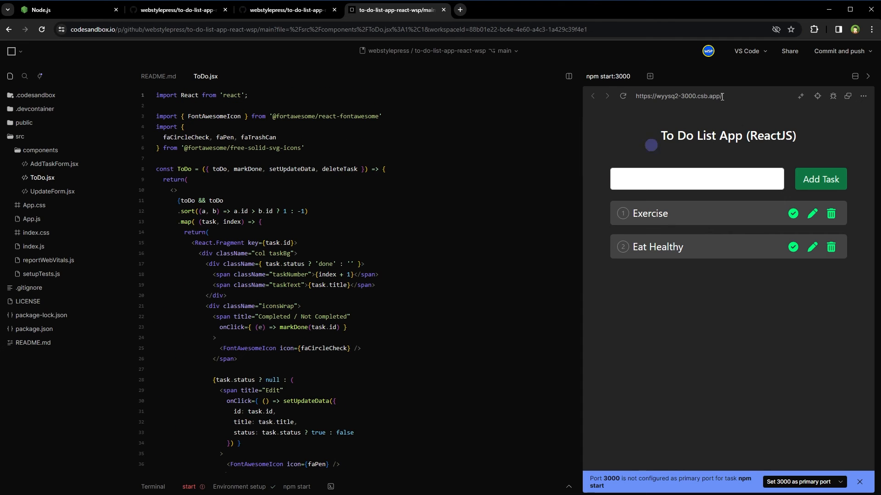
pyautogui.click(788, 50)
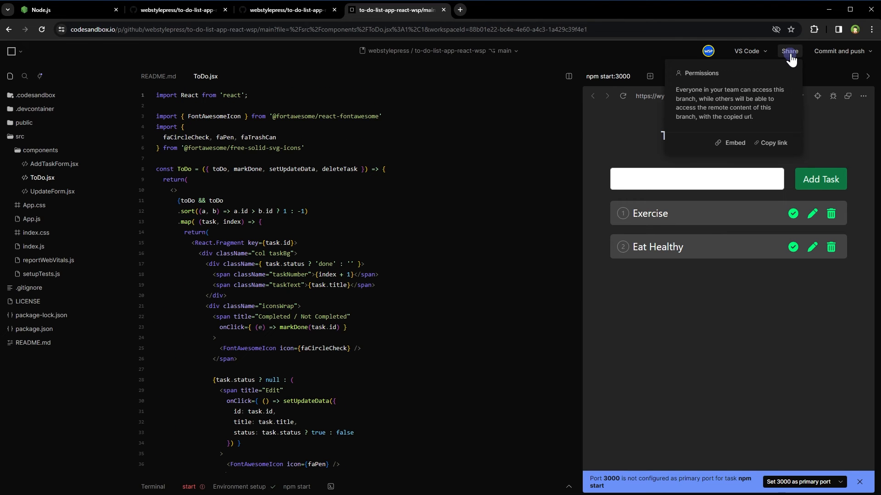